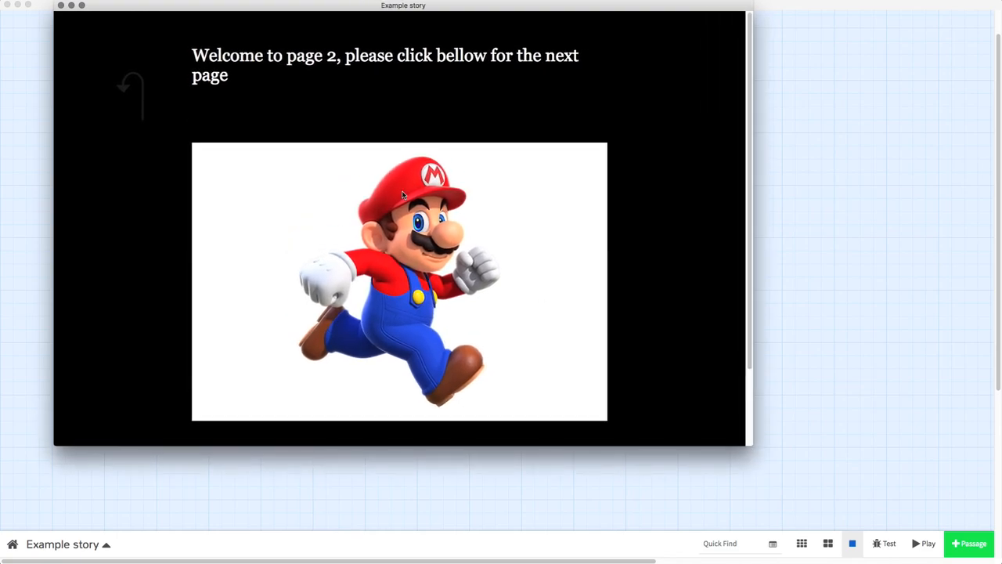
pyautogui.moveTo(103, 10)
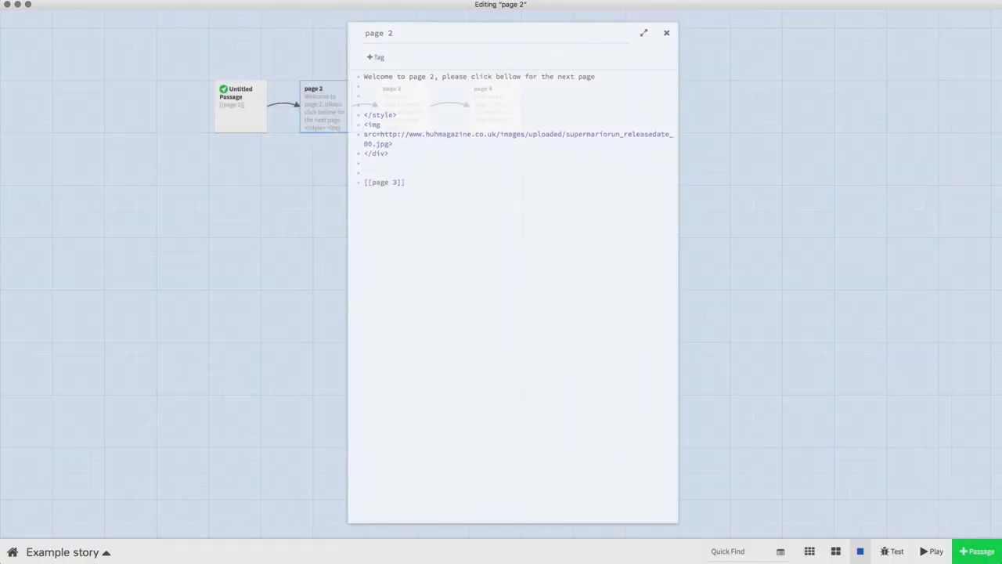
# Step: Play the story and shrink the play window to see page 2's image get clipped
pyautogui.click(927, 552)
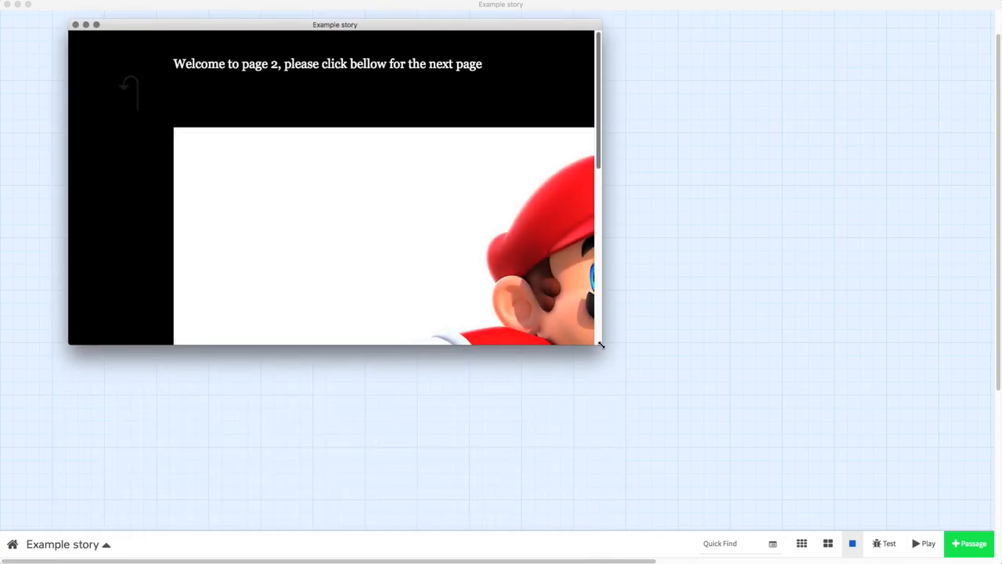
pyautogui.moveTo(601, 348); pyautogui.dragTo(594, 368)
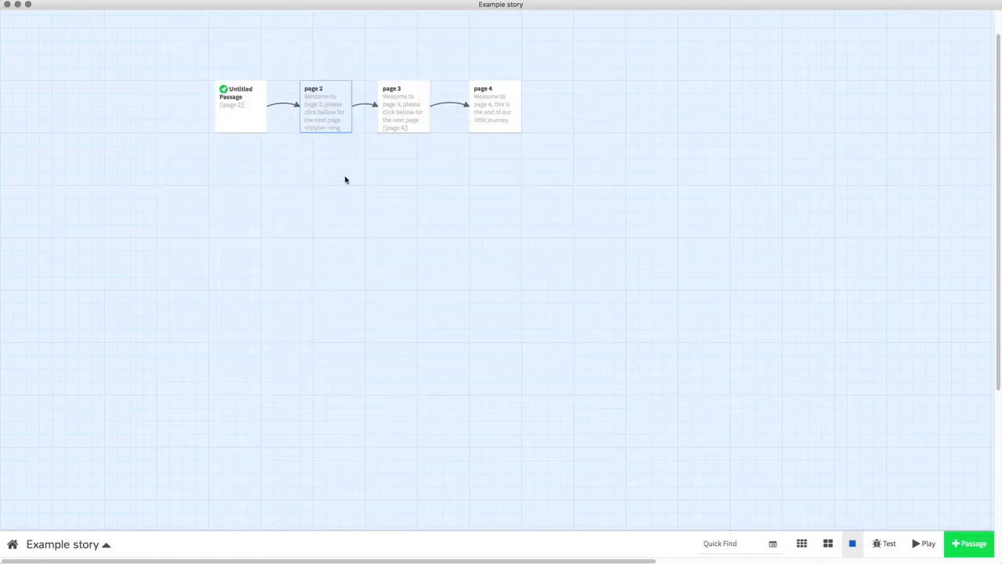
# Step: Edit page 2 to add an img rule with max-width:100% and max-height:100%, then close it
pyautogui.click(326, 110)
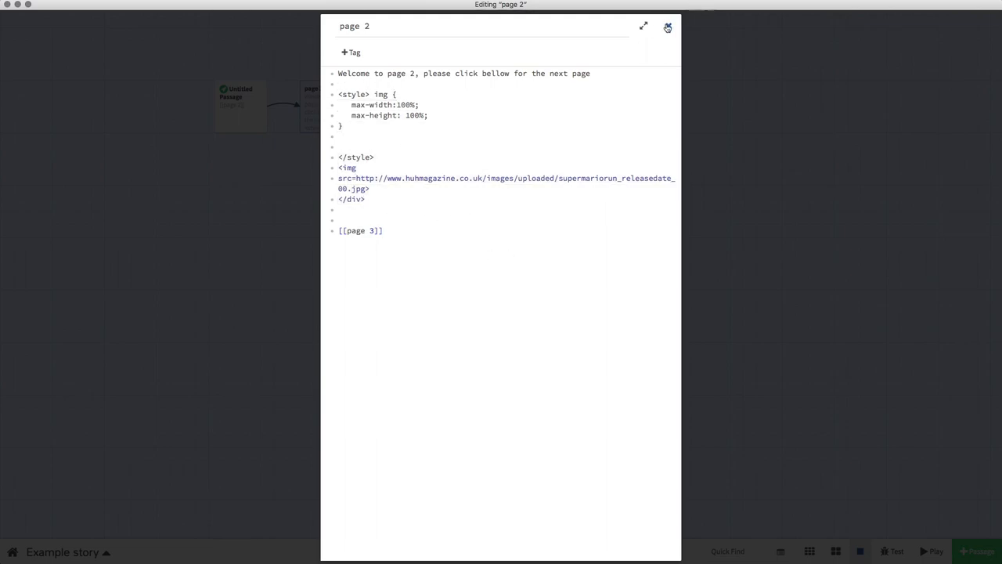
pyautogui.click(667, 26)
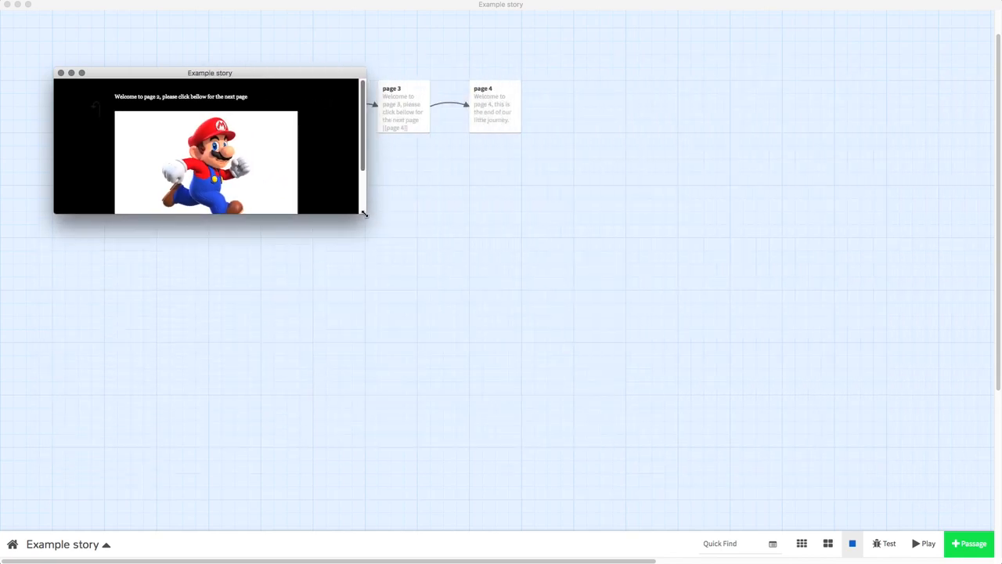
# Step: Enlarge the play window and watch the Mario image scale up to fill it
pyautogui.moveTo(363, 214); pyautogui.dragTo(757, 492)
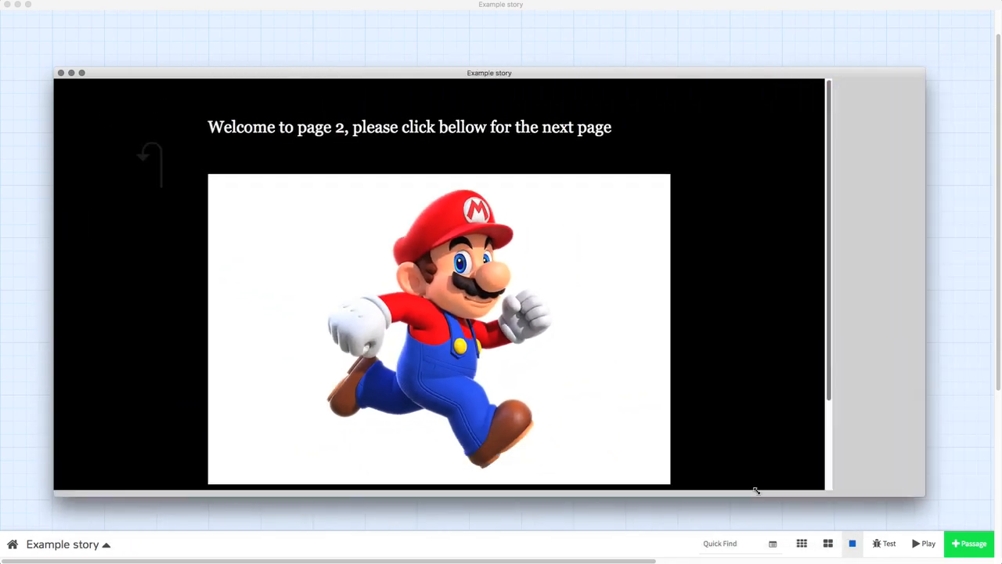